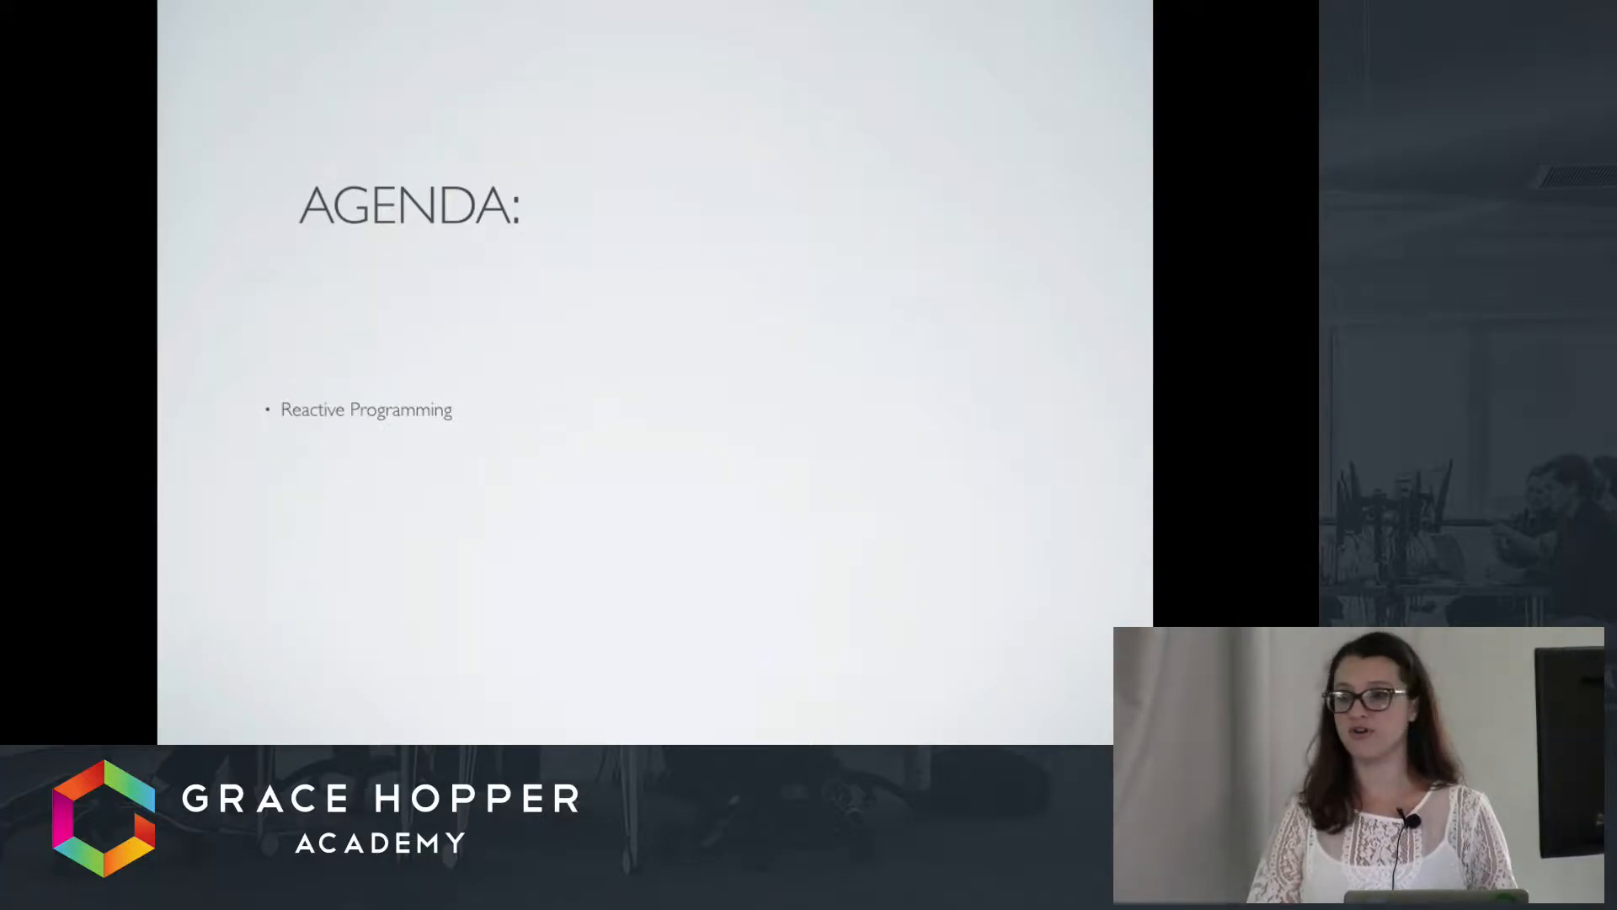
# Step: Advance the Keynote slides to reveal the reactive programming definition and the following point
pyautogui.press('right')
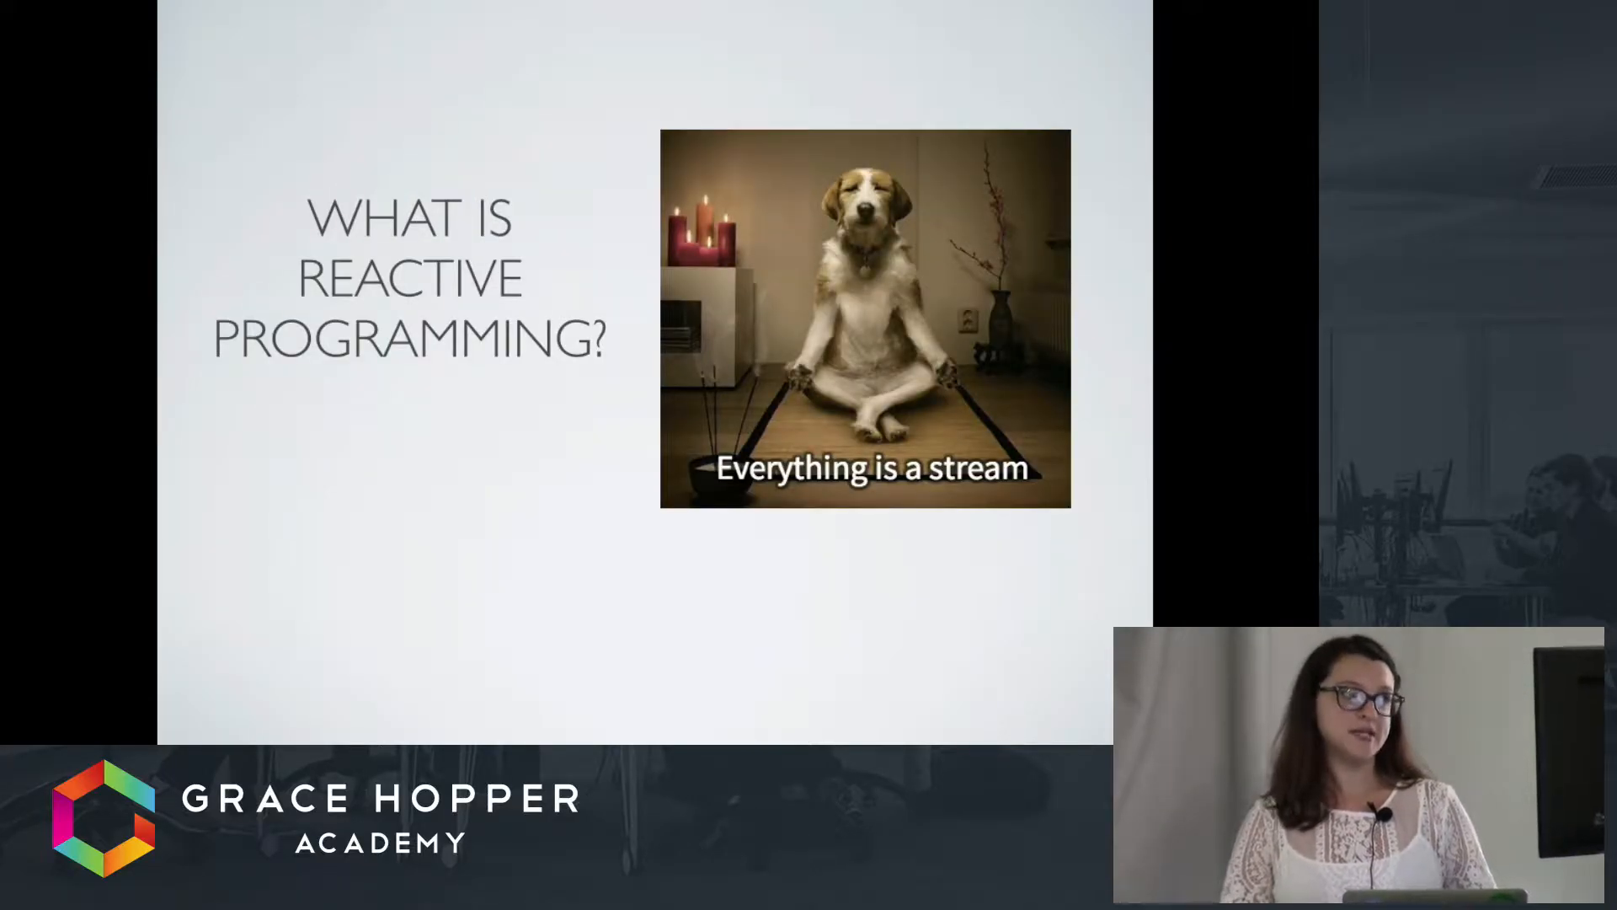
pyautogui.press('Right')
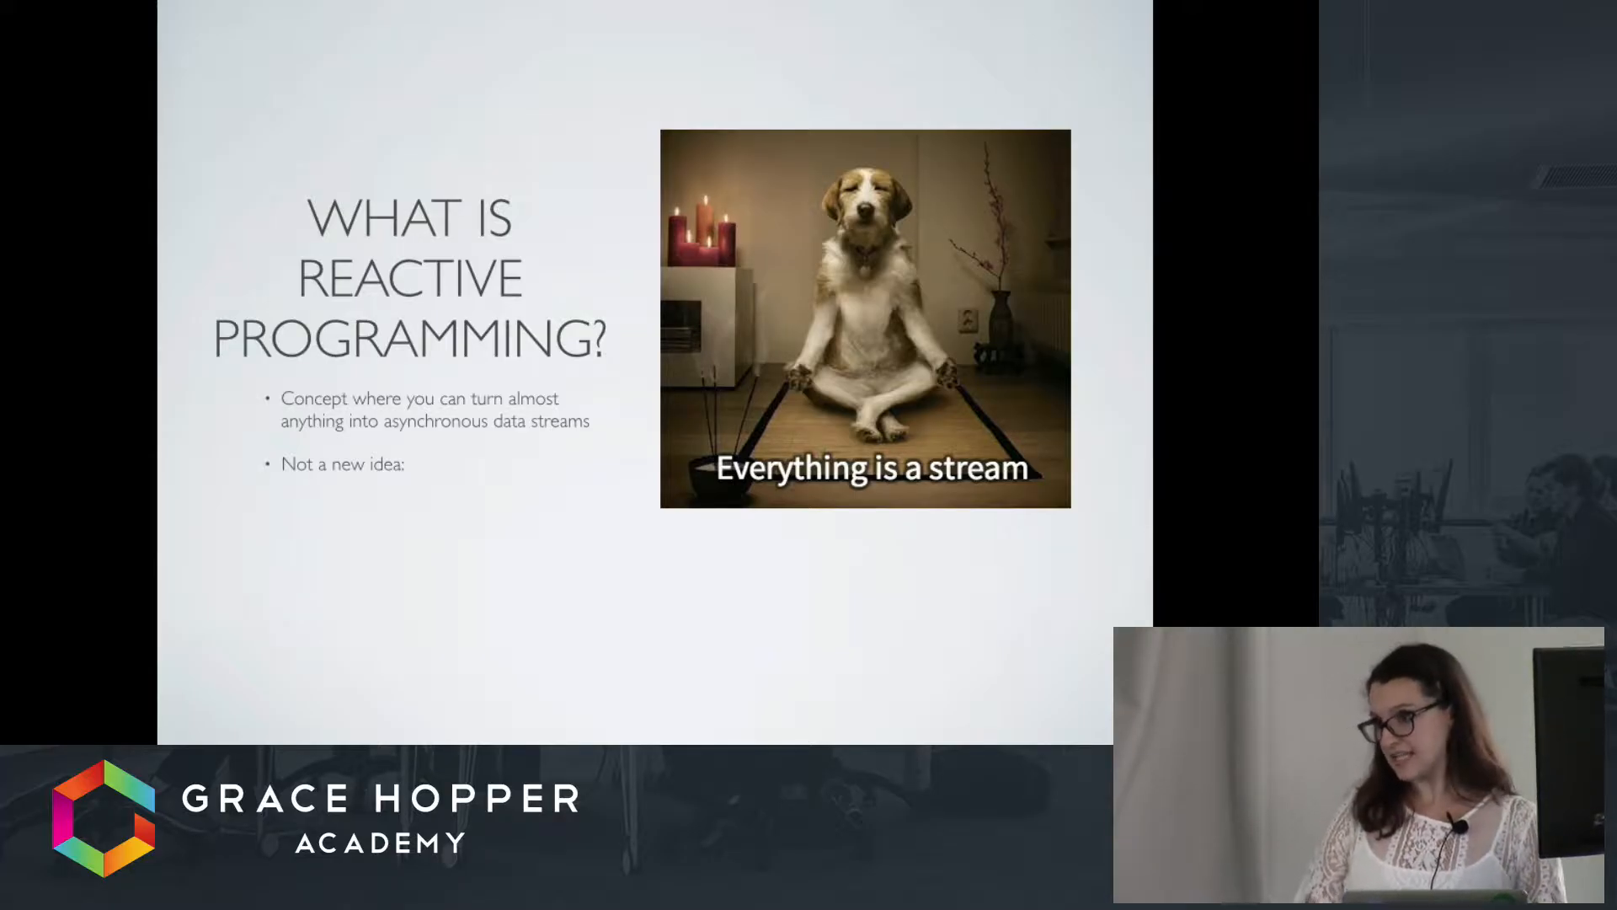
pyautogui.press('Right')
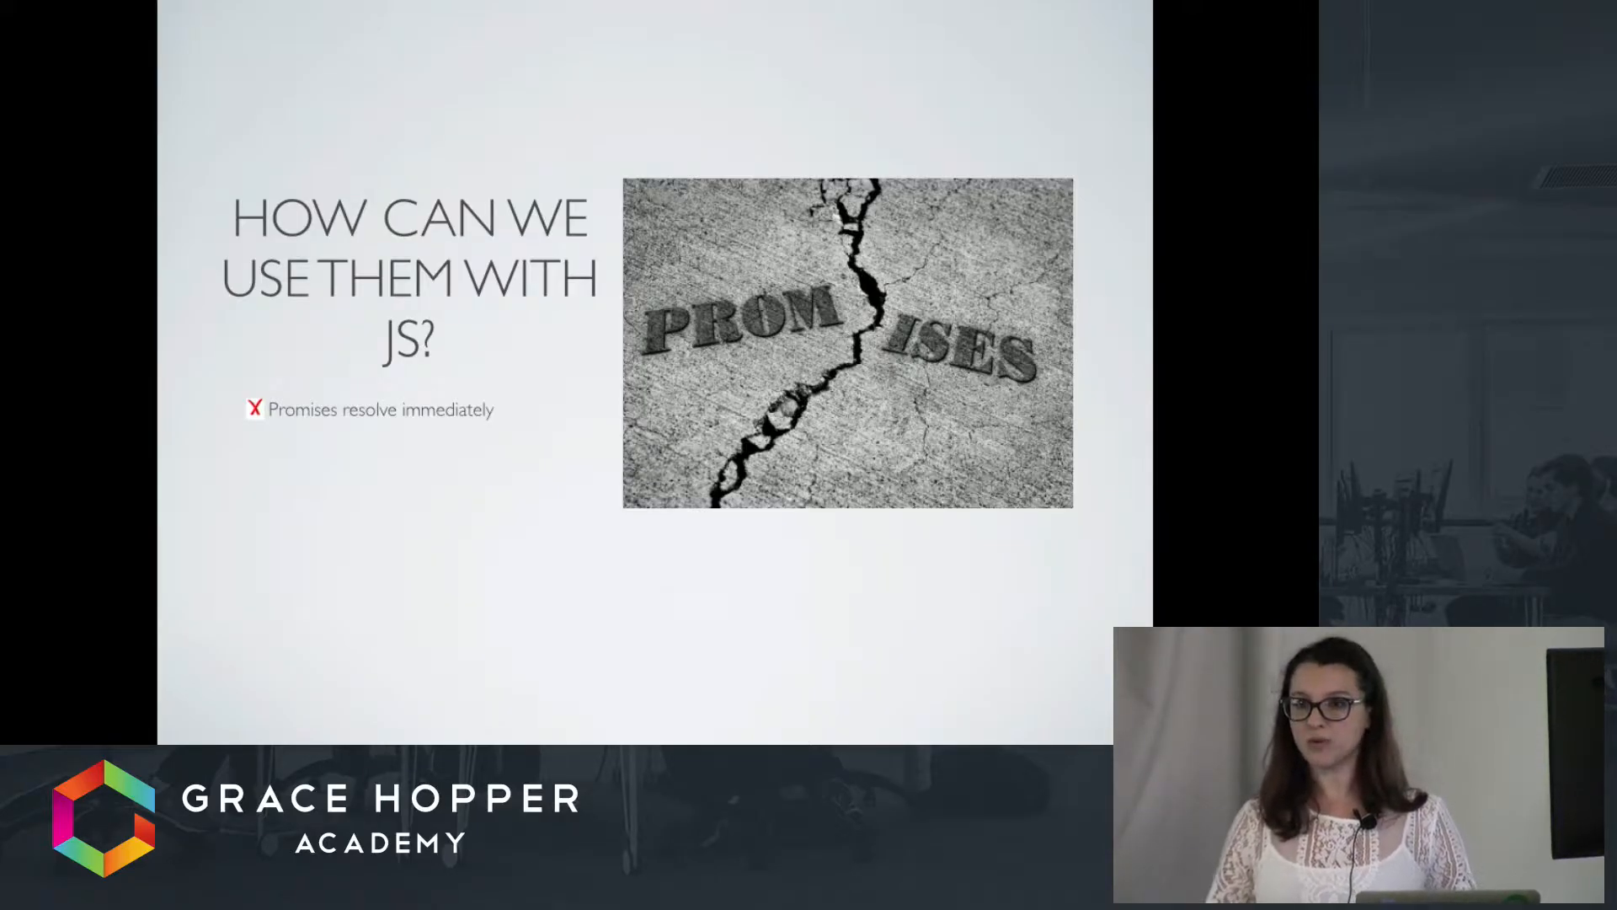
# Step: Reveal the promises-run-once and promise-versus-observable points, and clear the JS Bin console
pyautogui.press('Right')
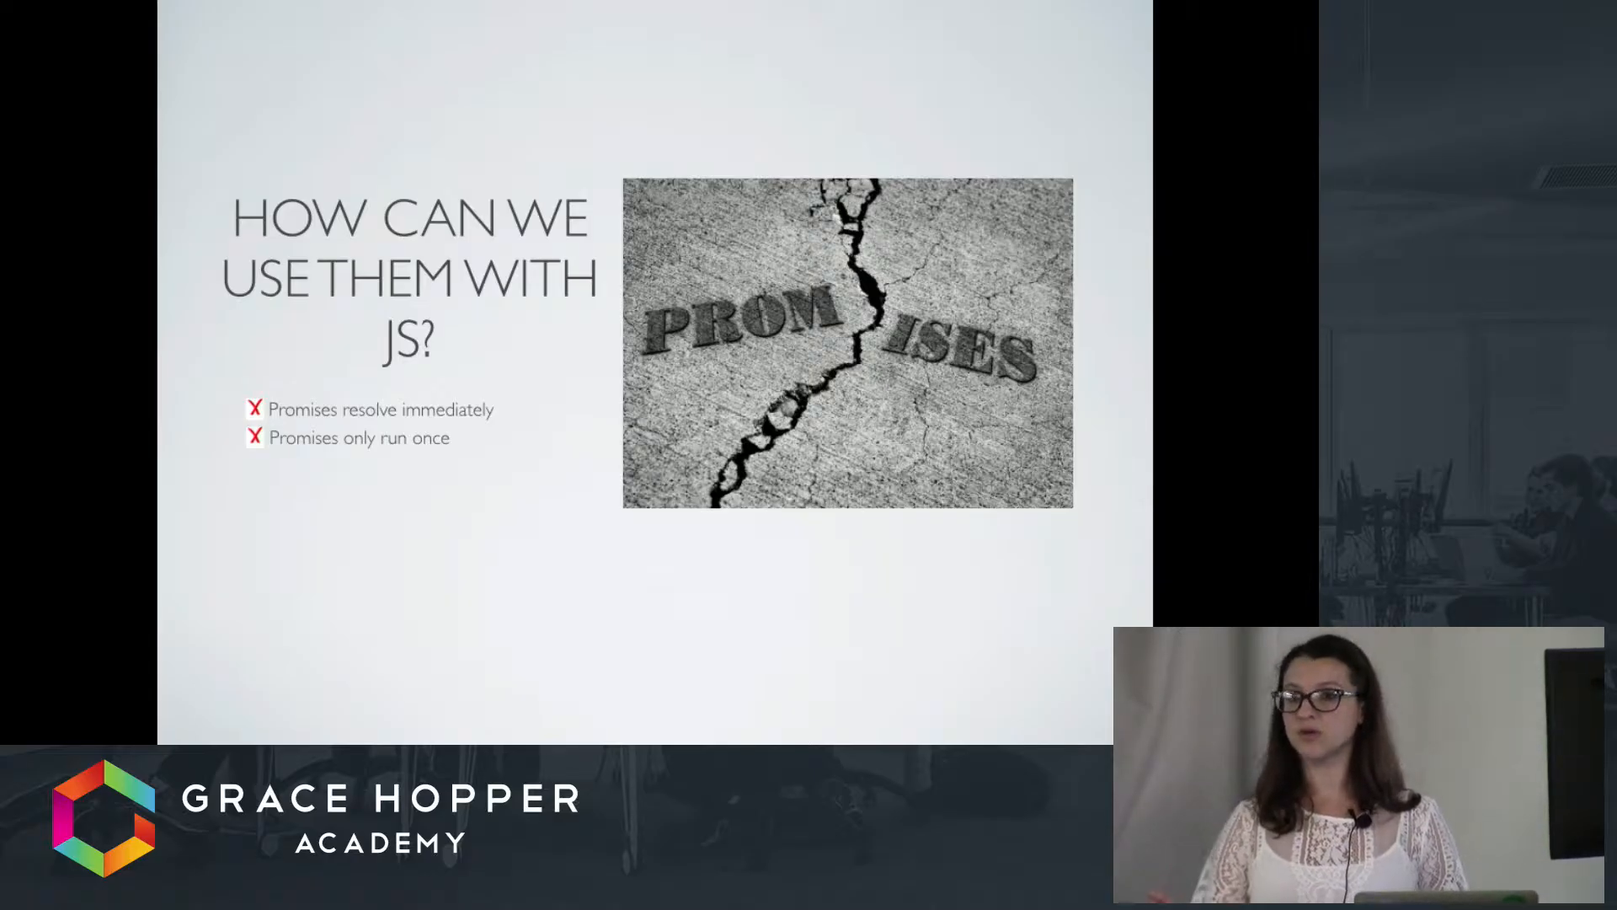
pyautogui.press('Right')
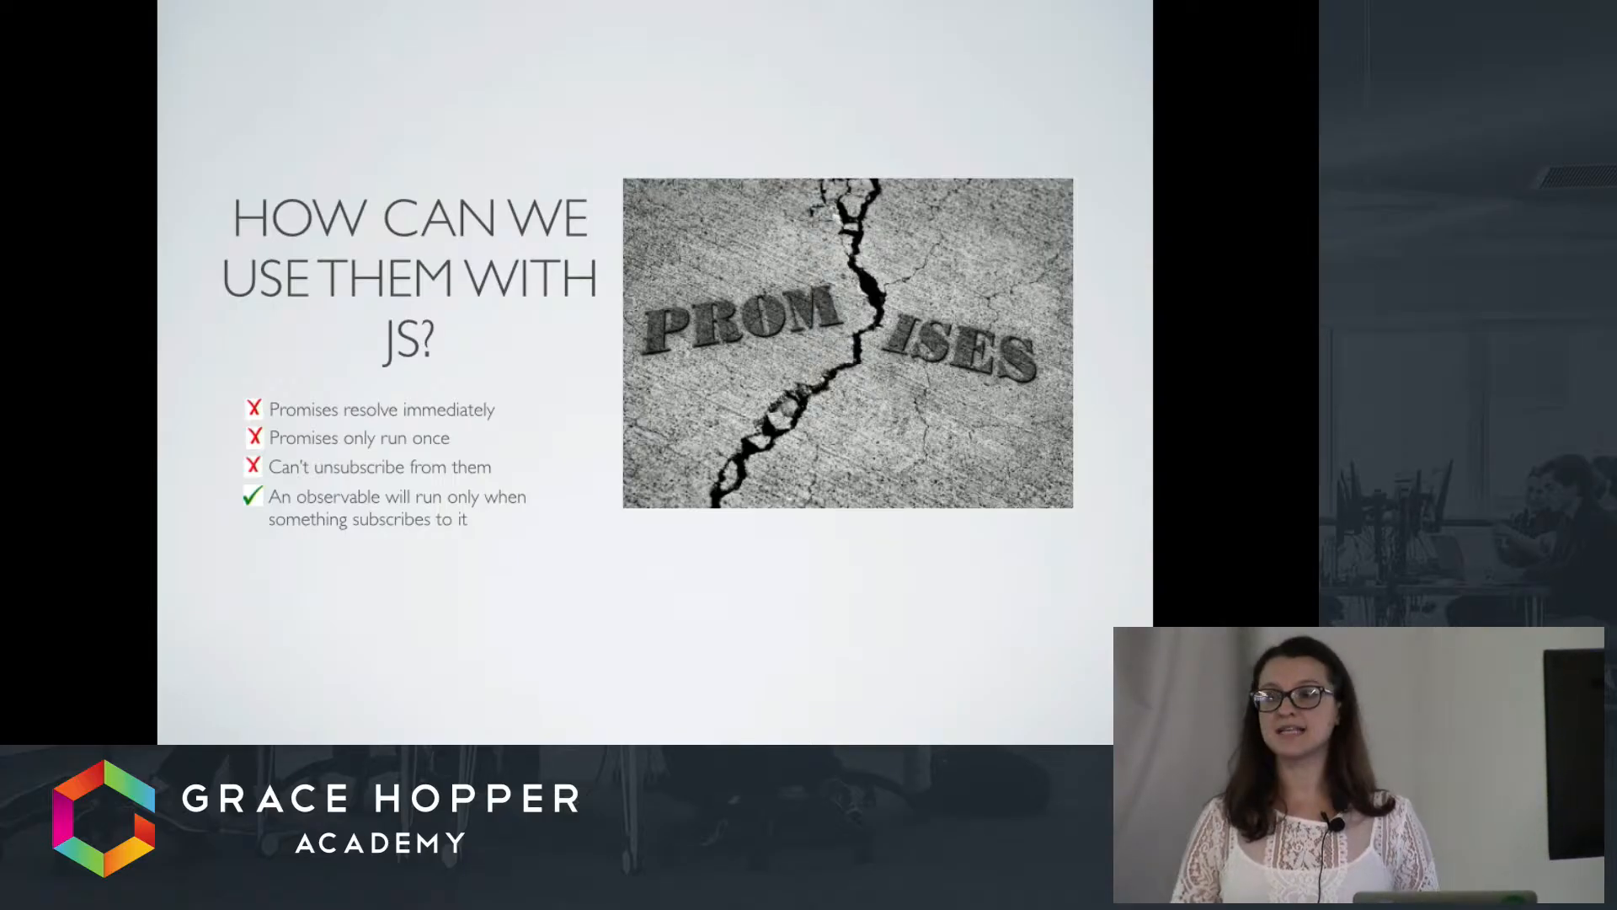
pyautogui.press('Right')
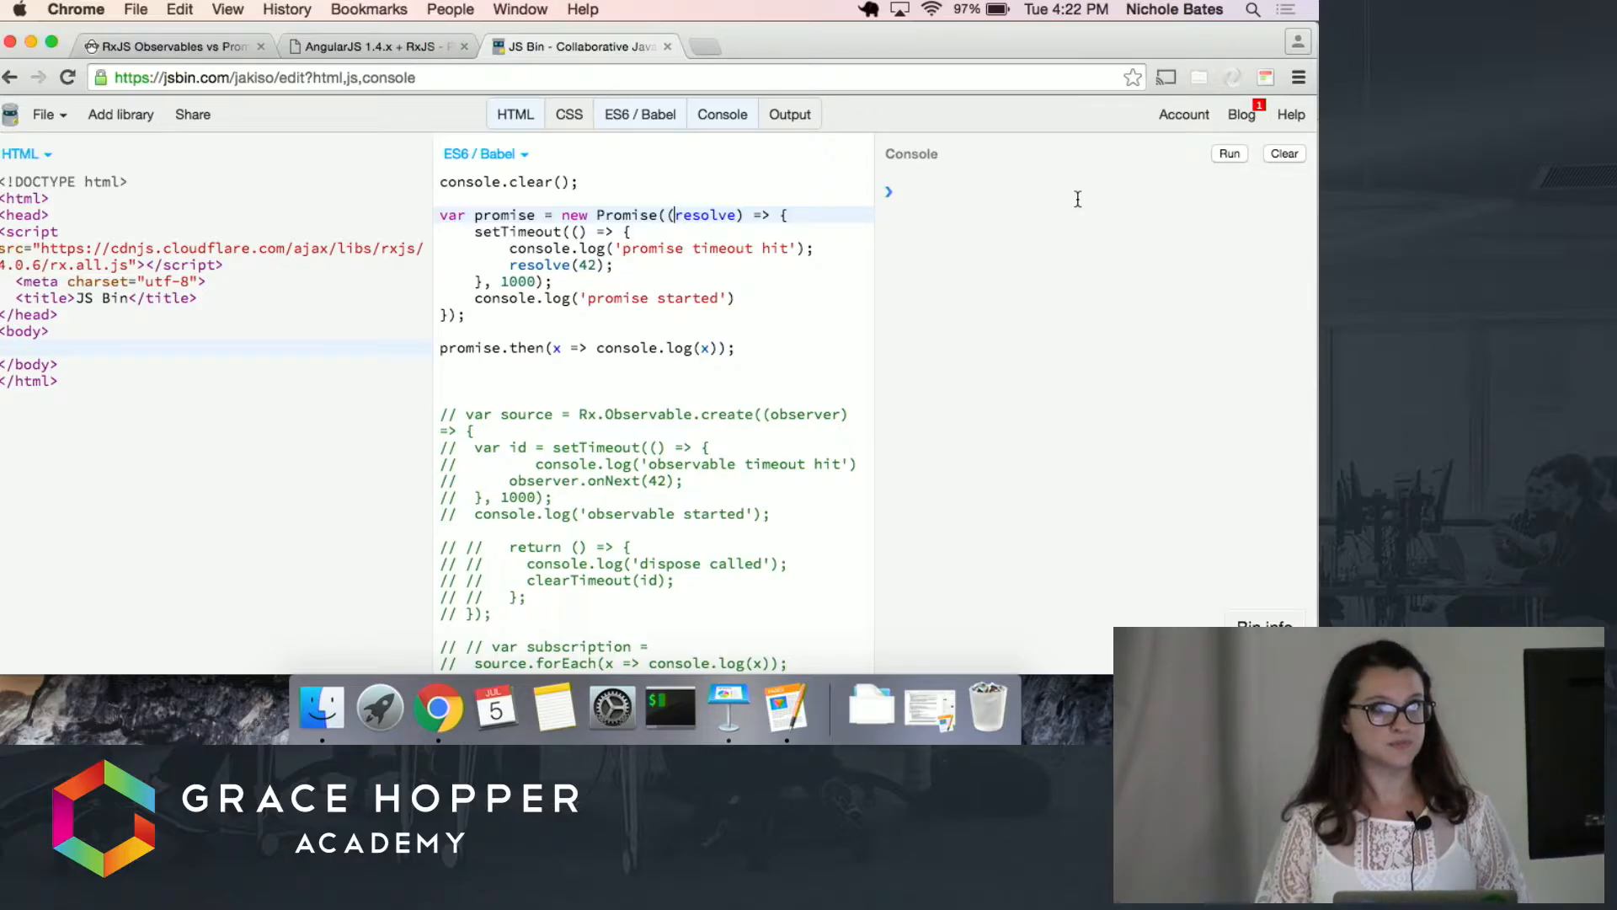
pyautogui.click(1229, 154)
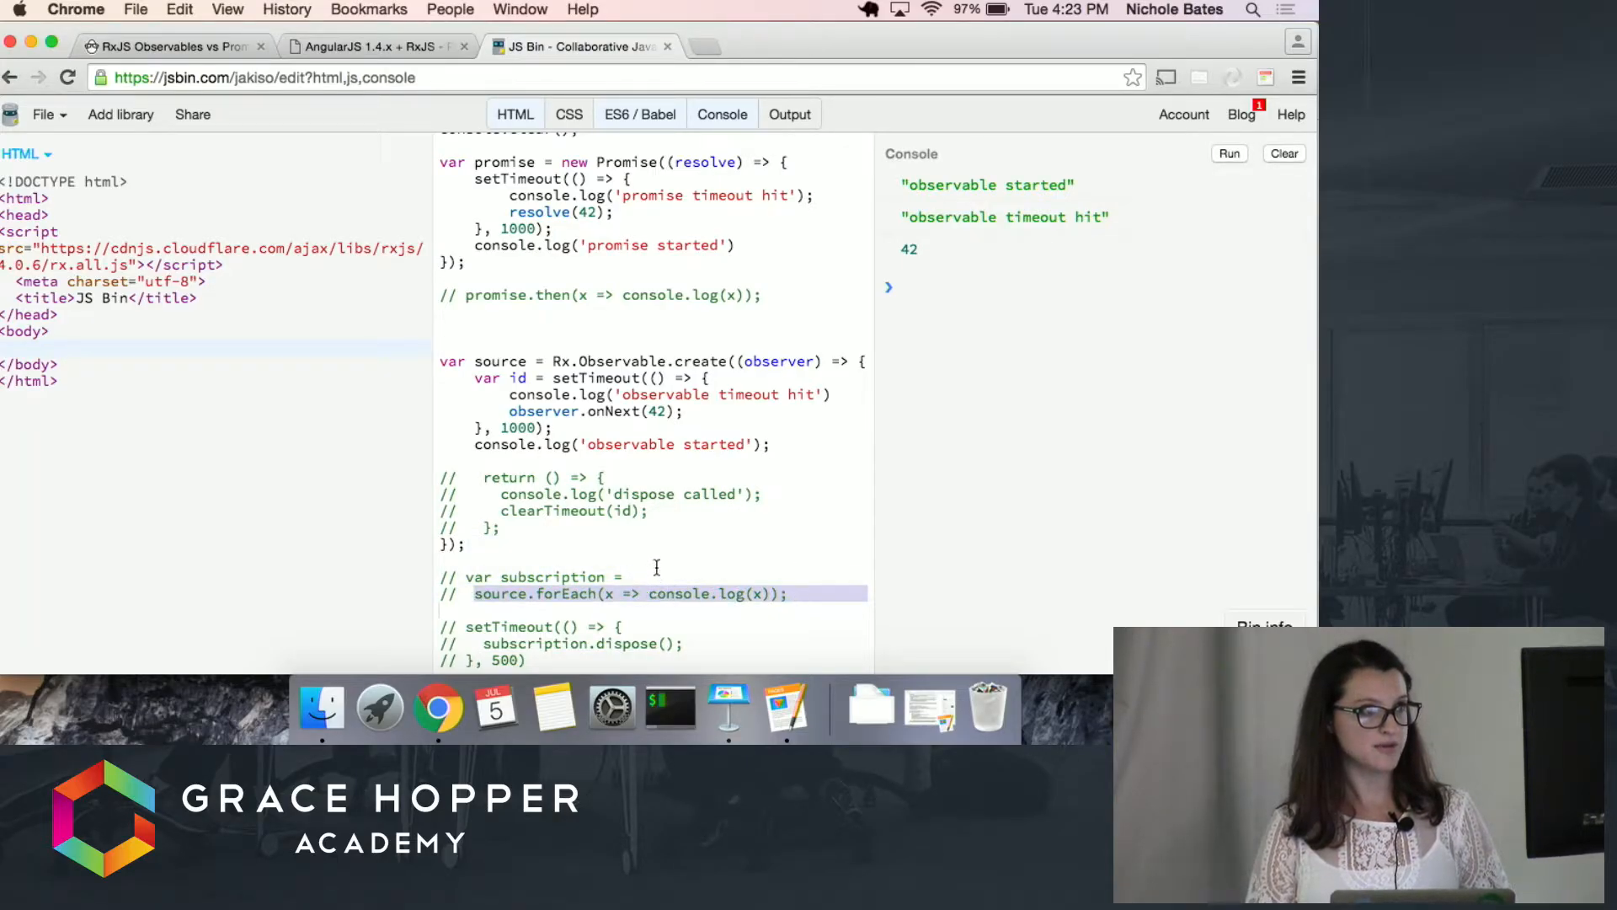
# Step: Uncomment the return dispose function, var subscription, and the 500 ms setTimeout calling subscription.dispose()
pyautogui.click(674, 526)
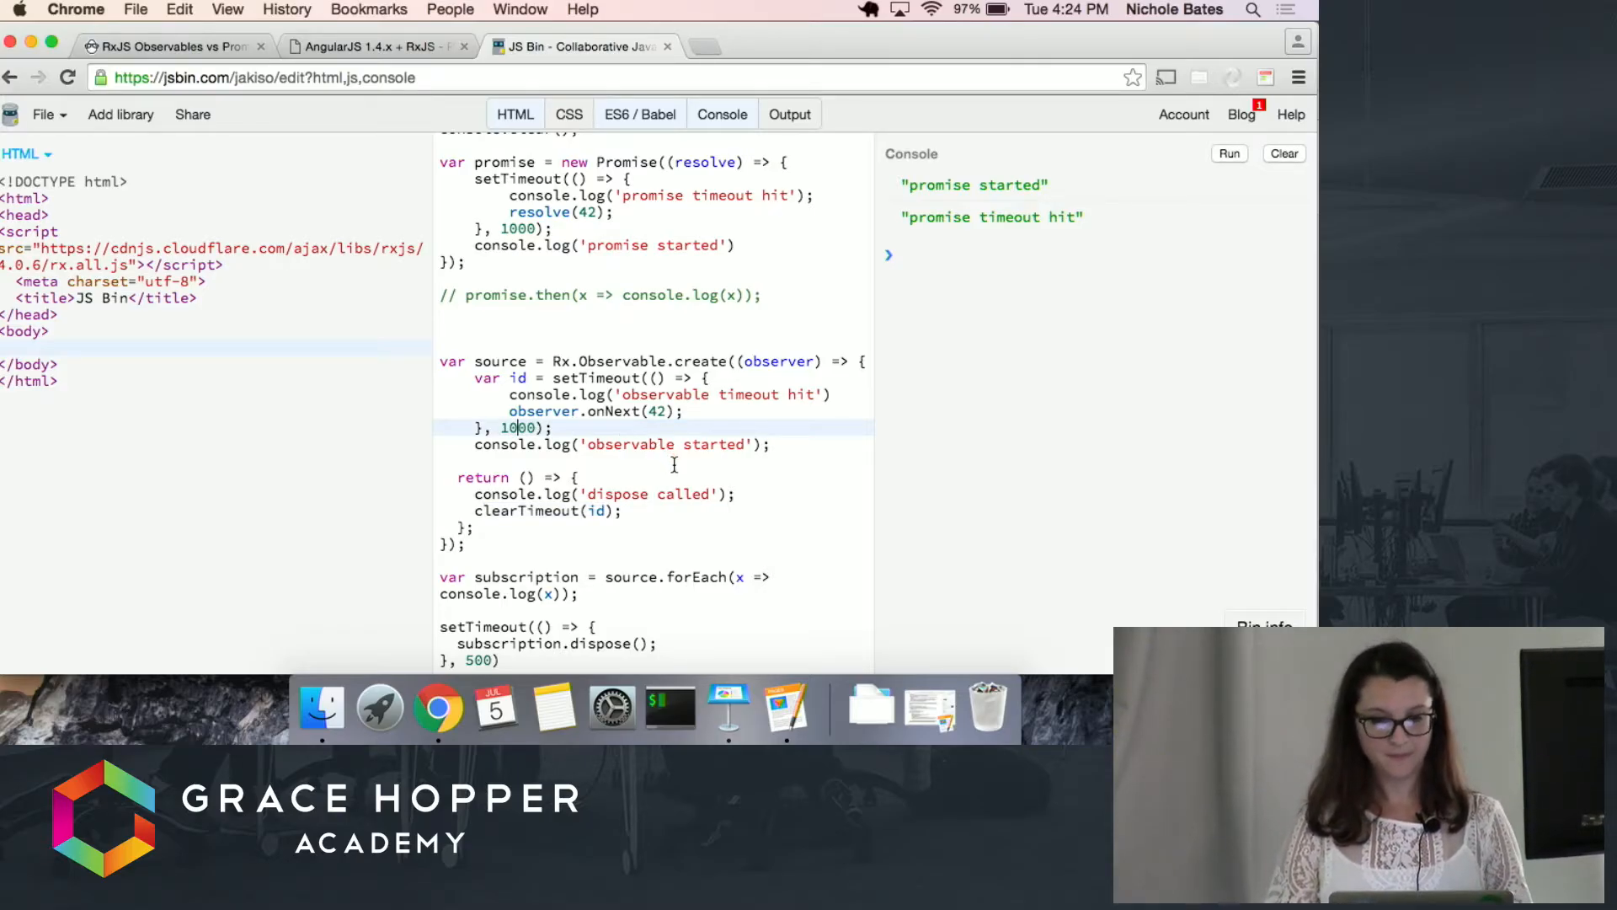
# Step: Rerun JS Bin with the promise block commented out, showing dispose called, and present the CODE BREAK slide
pyautogui.click(1230, 153)
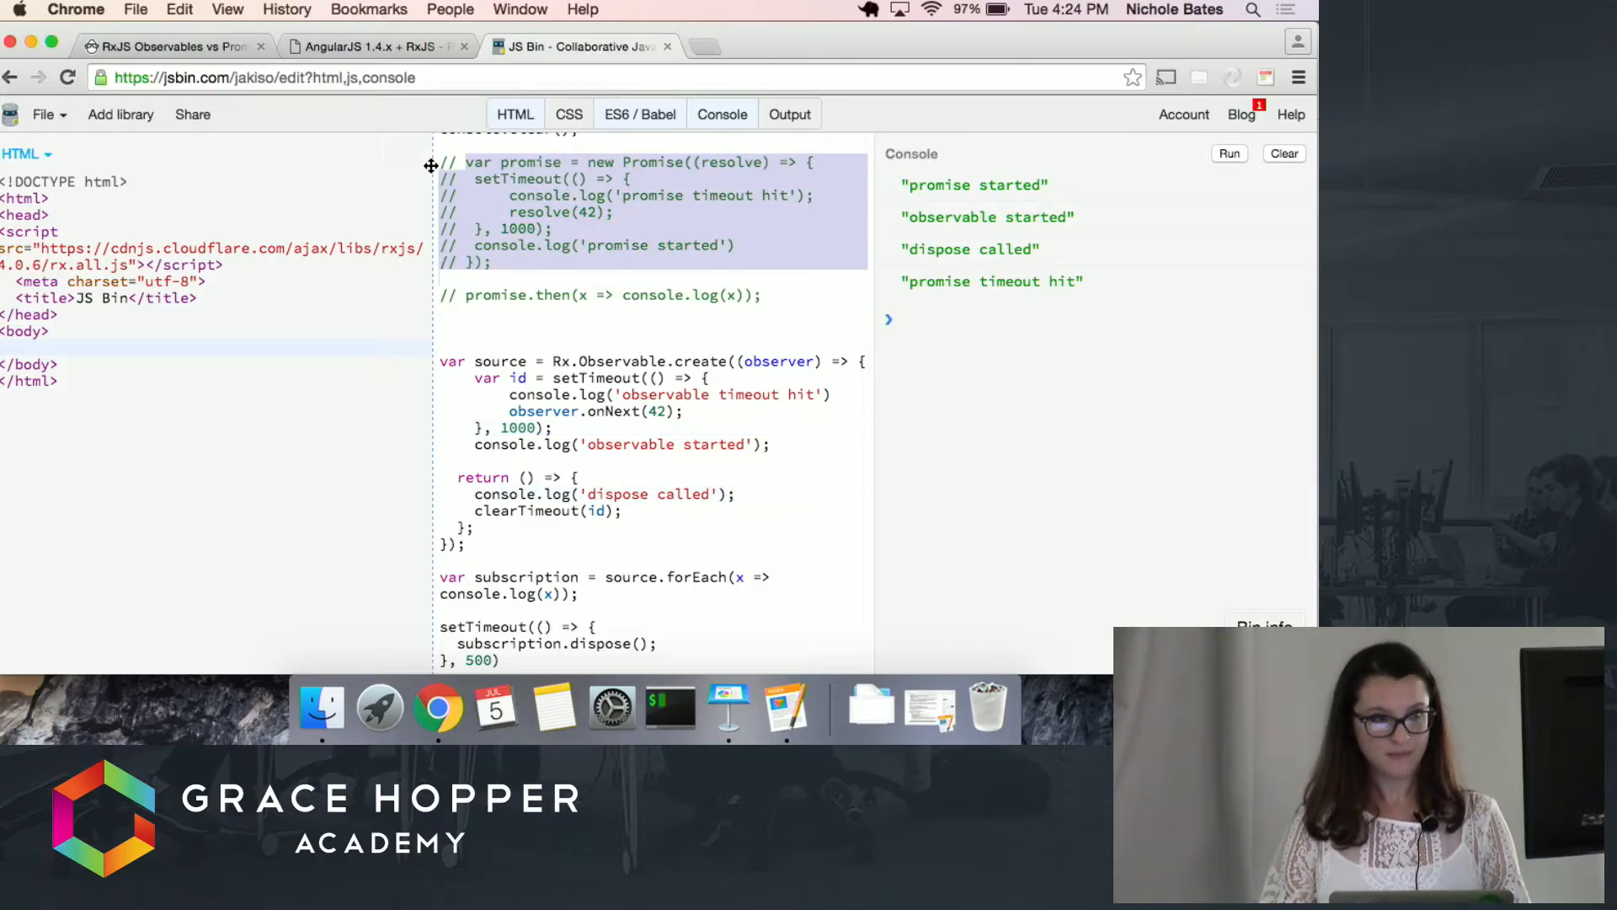
pyautogui.click(1229, 153)
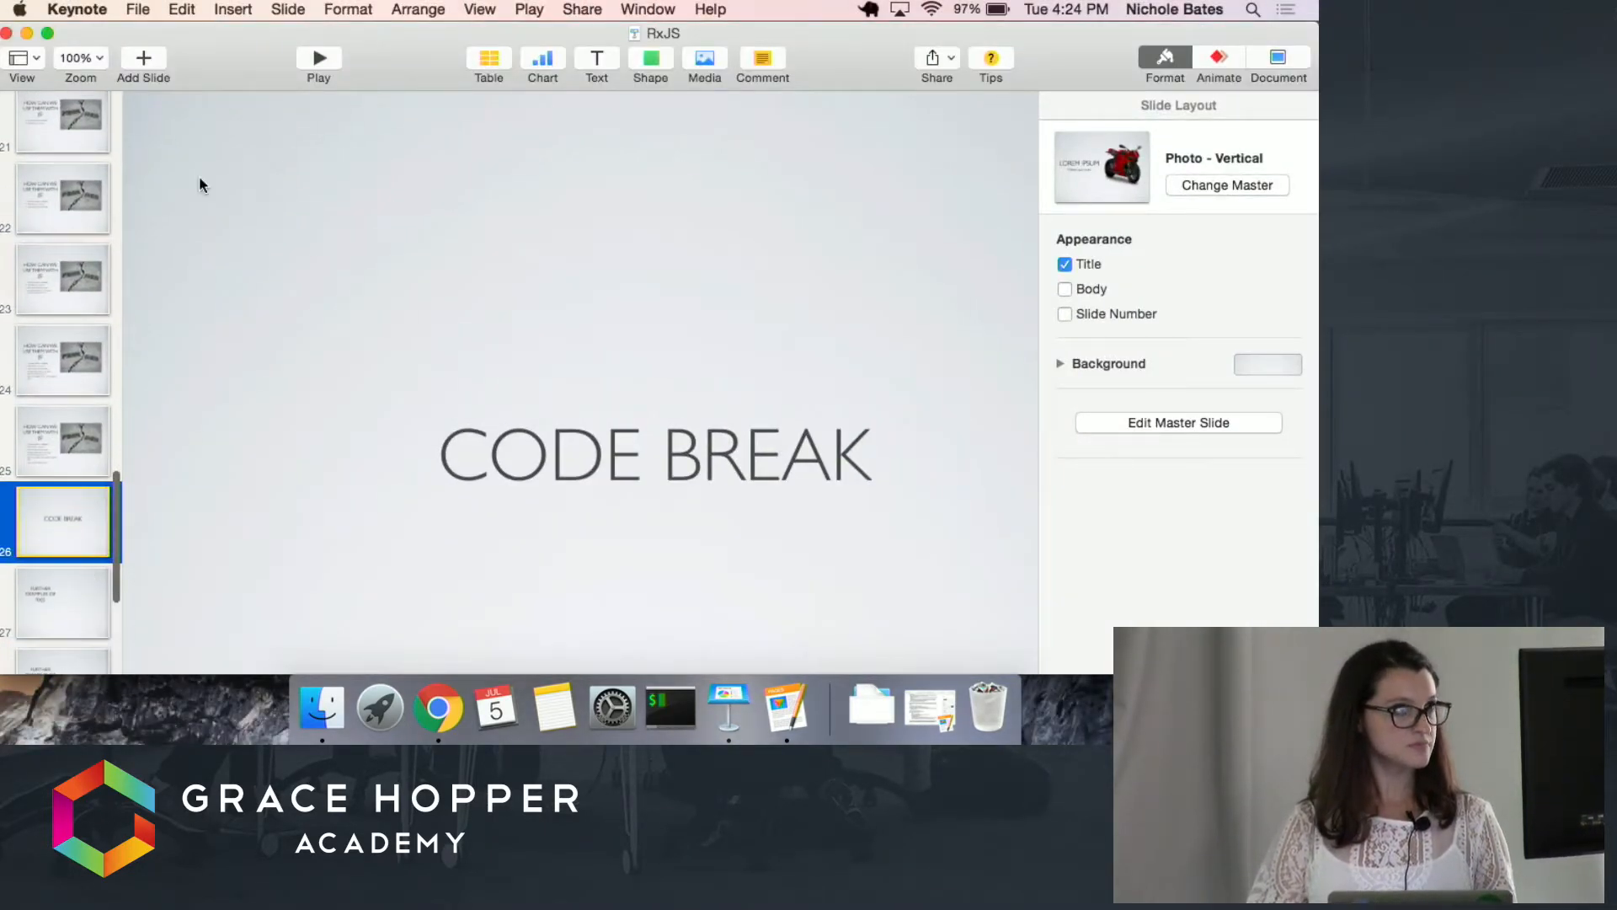
pyautogui.click(318, 57)
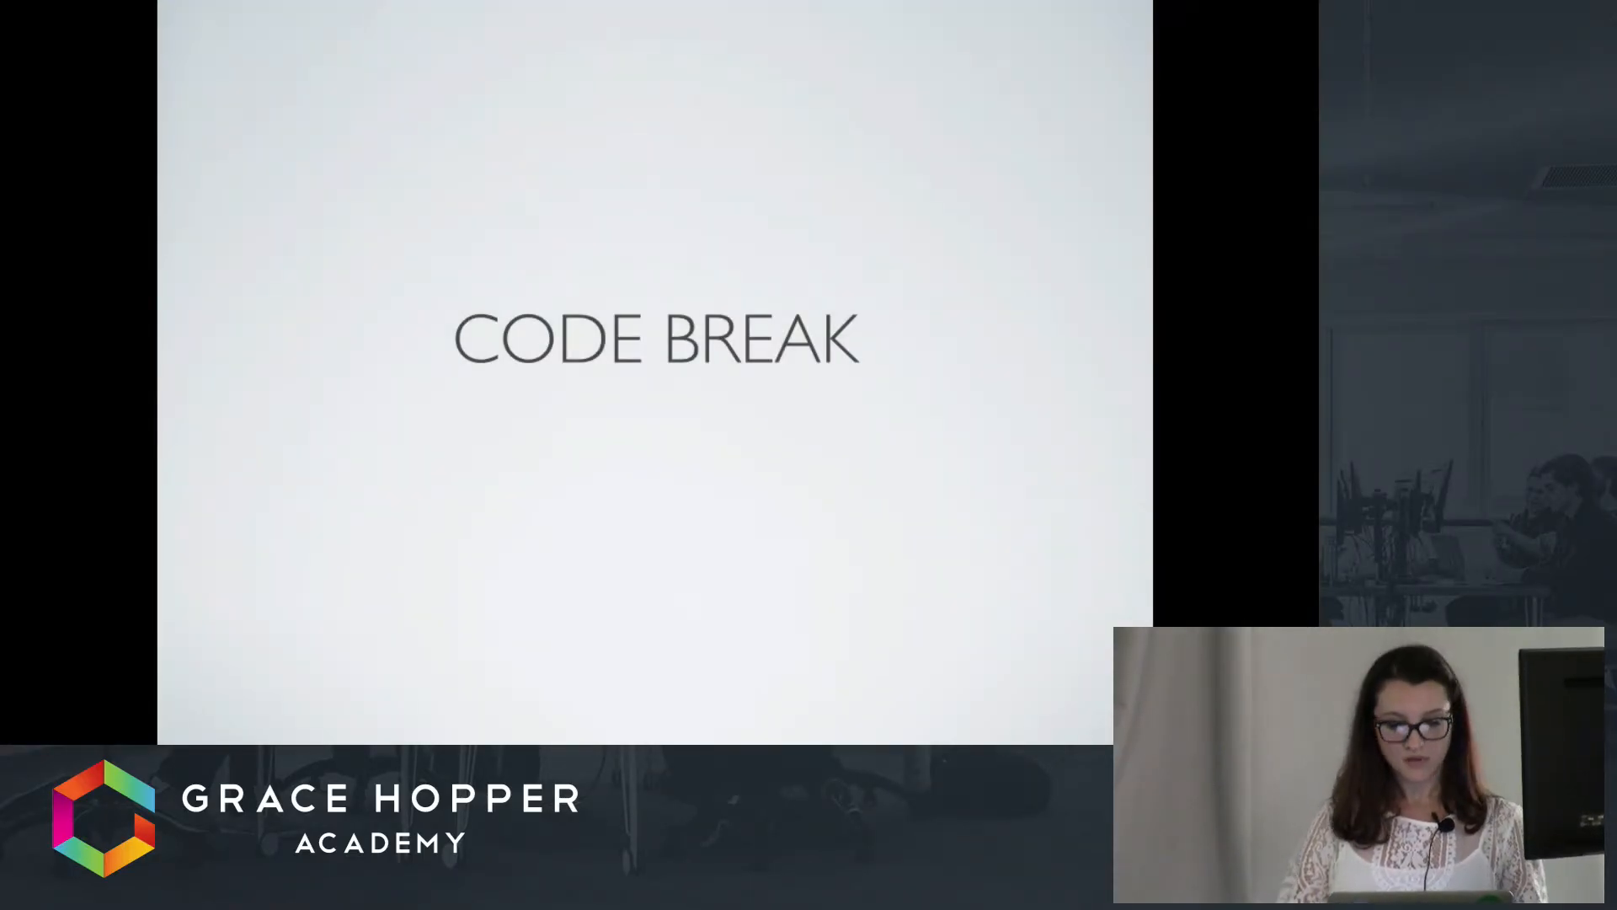